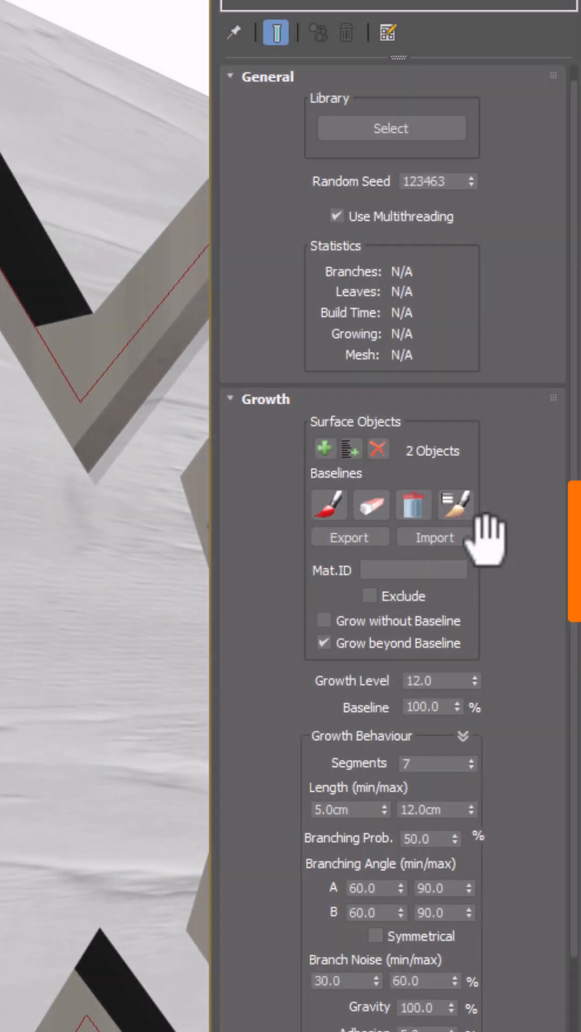
- Import the saved spiral spline file as the Forest Ivy baseline path
{"action": "left_click", "coordinate": [435, 537]}
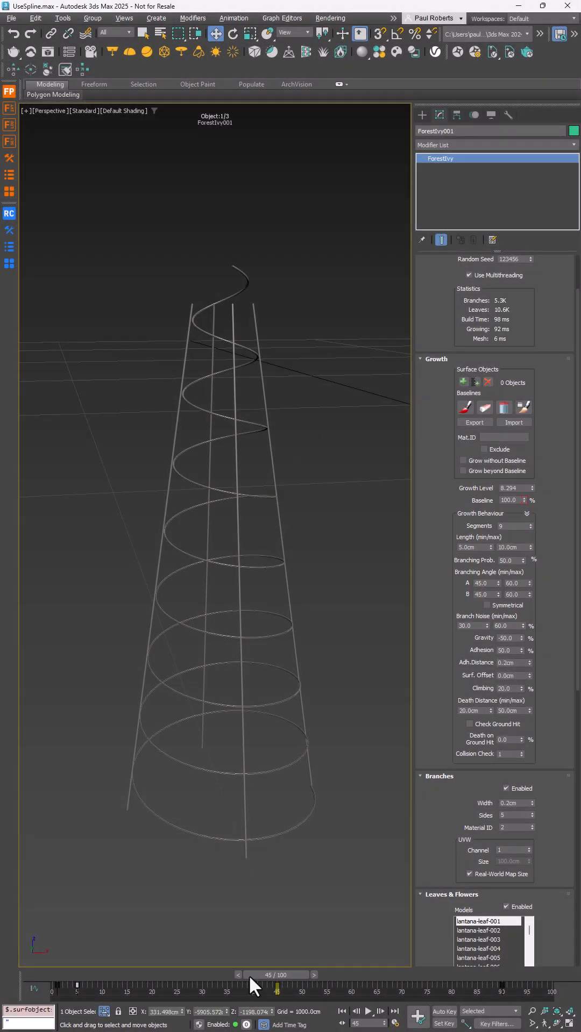
- Scrub the time slider from frame 45 back to about frame 9 to show early ivy growth
{"action": "left_click_drag", "start_coordinate": [275, 987], "coordinate": [96, 987]}
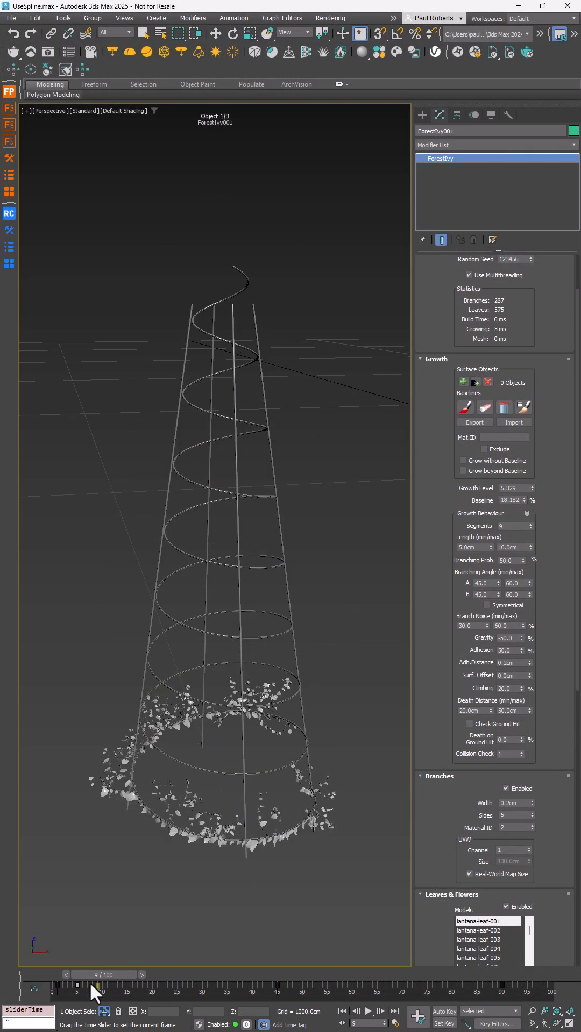